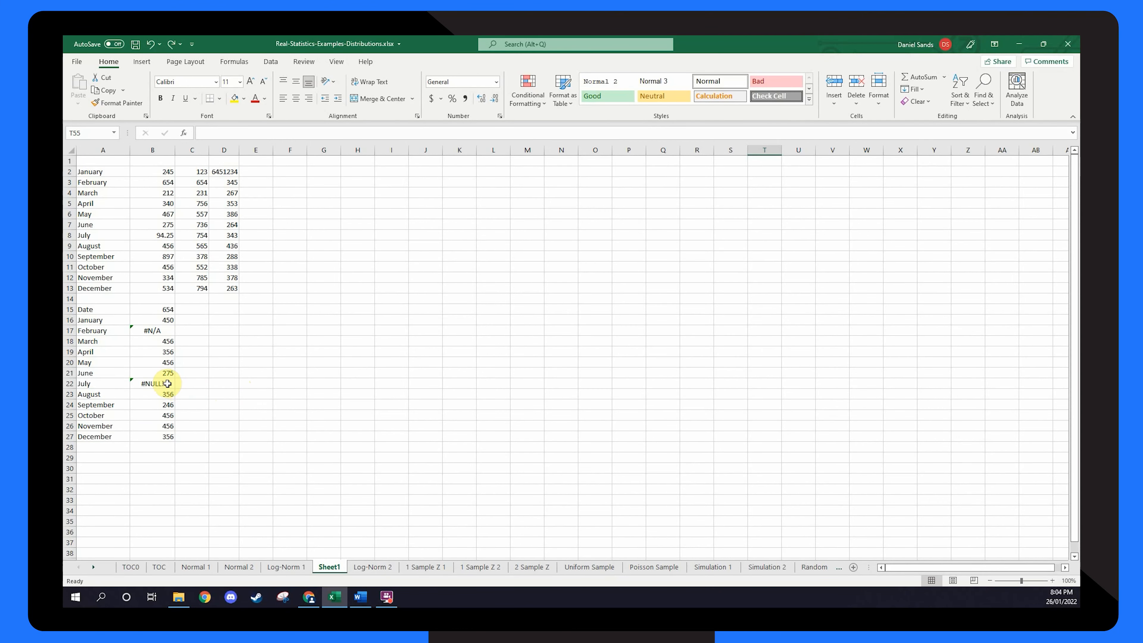
- Select B22 to show its #NULL!-producing formula =SUM(C5:C8 D6:D12) in the formula bar
click(151, 383)
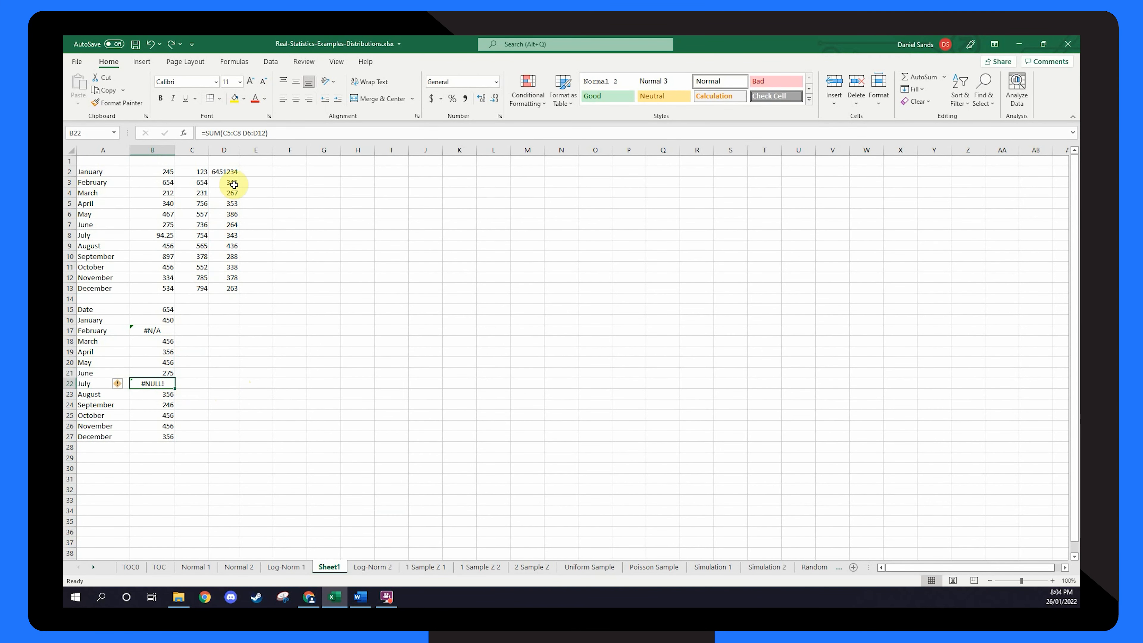